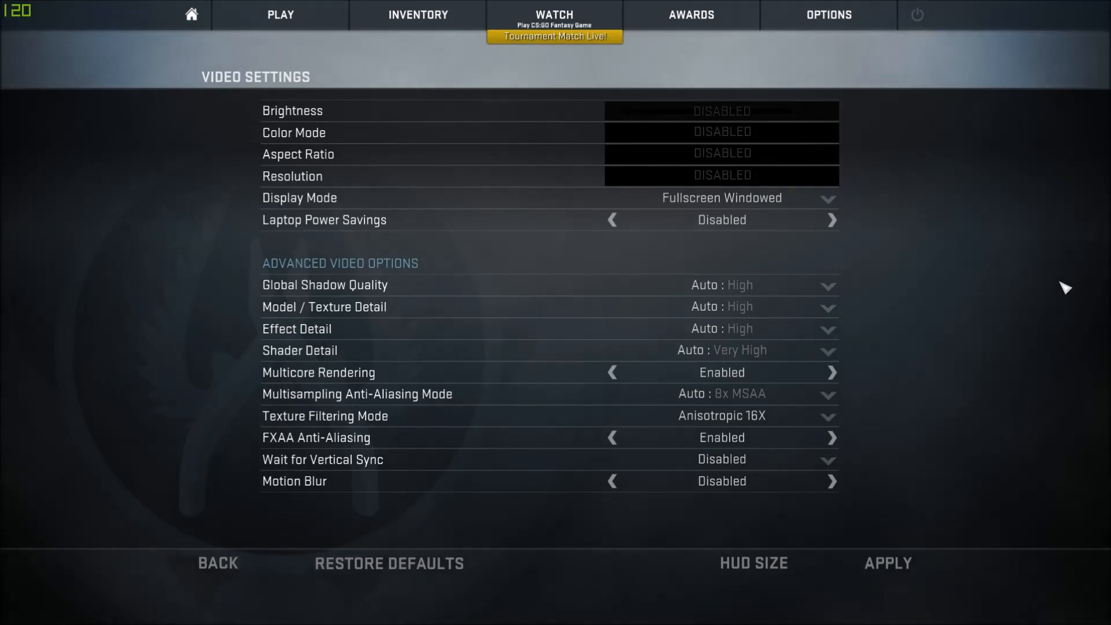
- Apply the Fullscreen Windowed display mode in Video Settings and minimize the game
{"action": "left_click", "coordinate": [828, 14]}
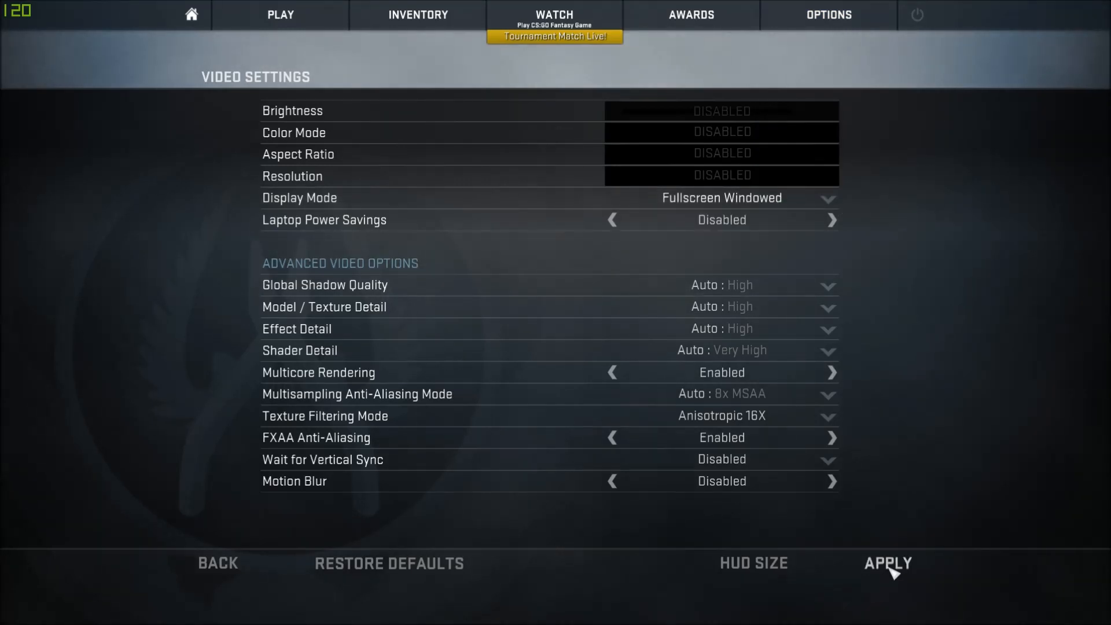
{"action": "mouse_move", "coordinate": [904, 539]}
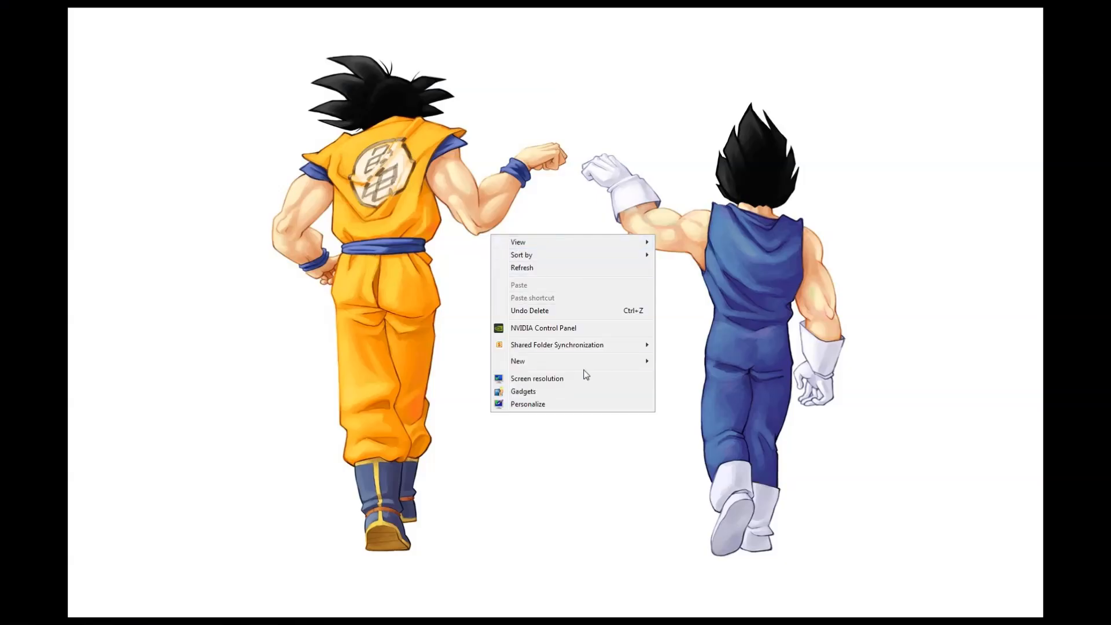
- Open Screen resolution, then Advanced settings, and view the Monitor tab's refresh rate
{"action": "left_click", "coordinate": [537, 378]}
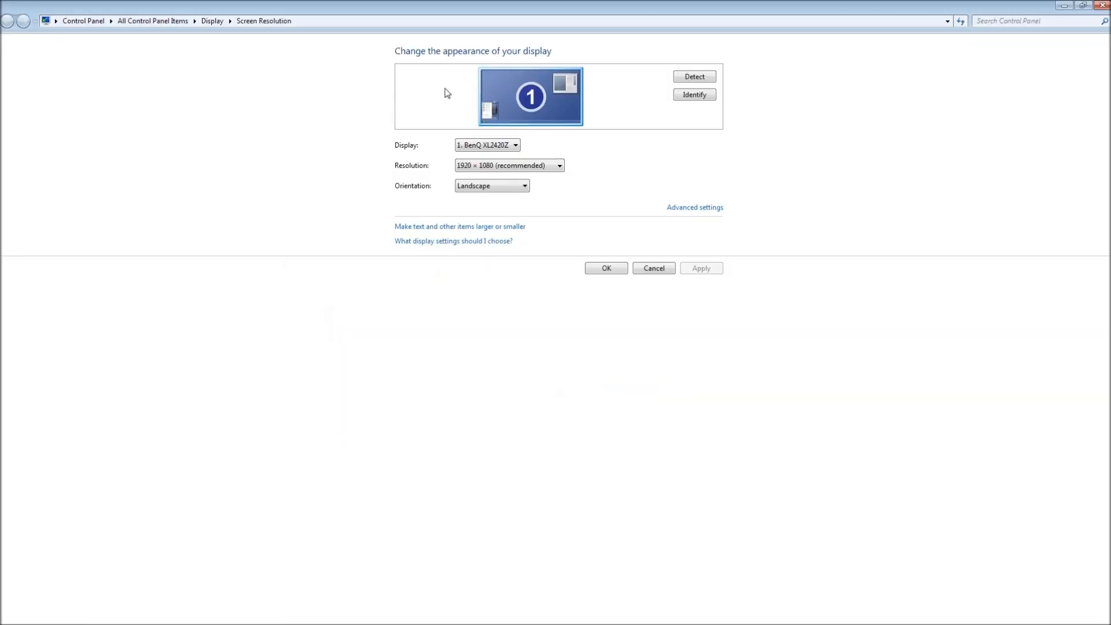
{"action": "left_click", "coordinate": [694, 207]}
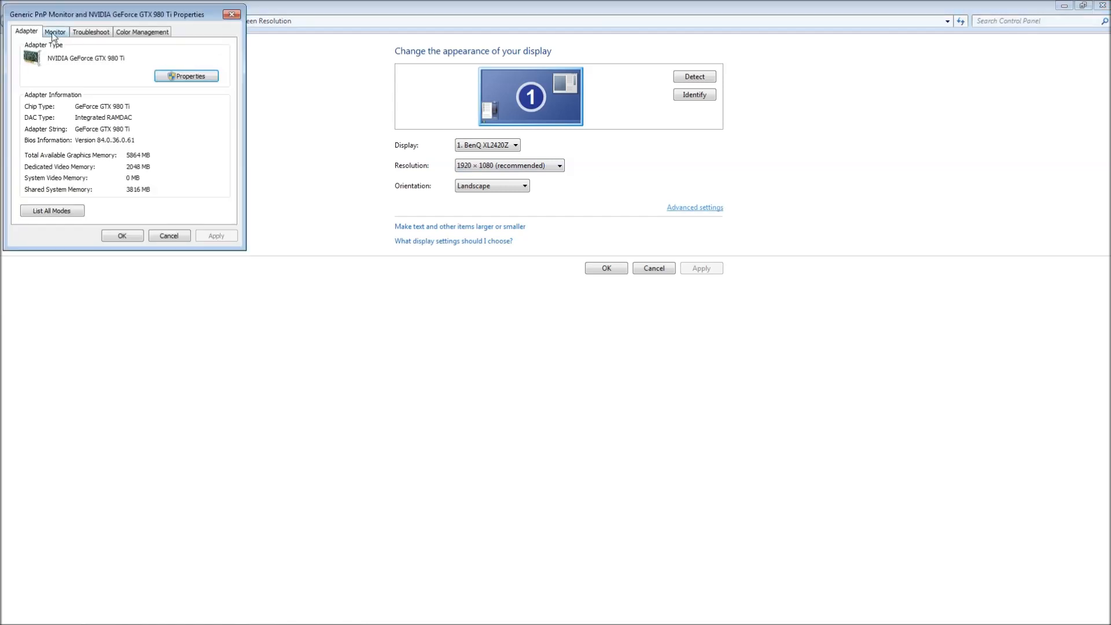
{"action": "left_click", "coordinate": [54, 31]}
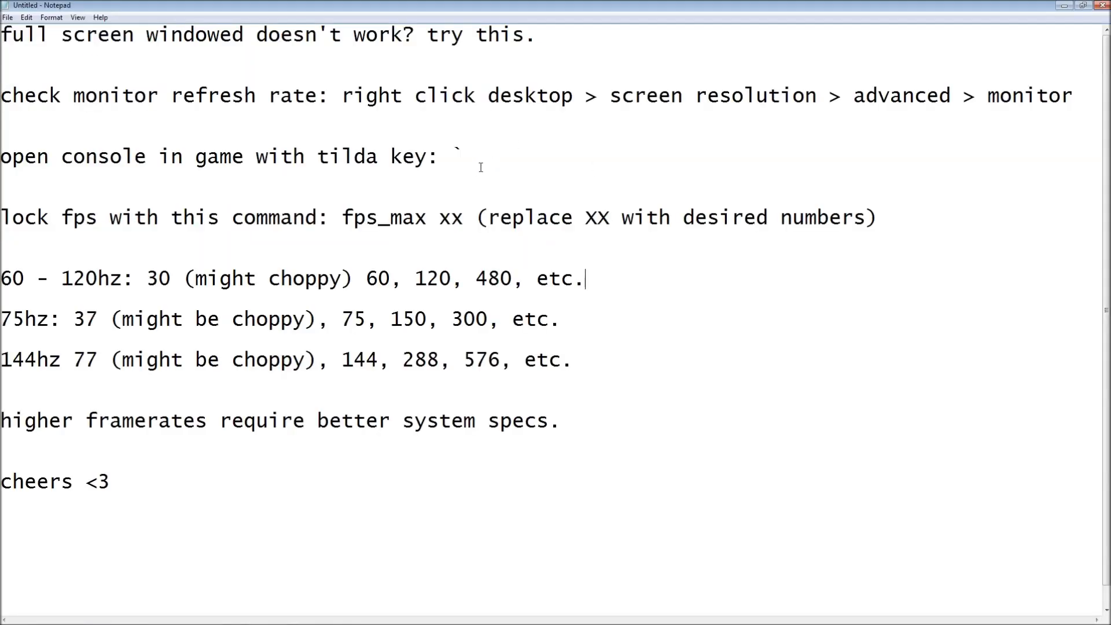
{"action": "left_click", "coordinate": [464, 157]}
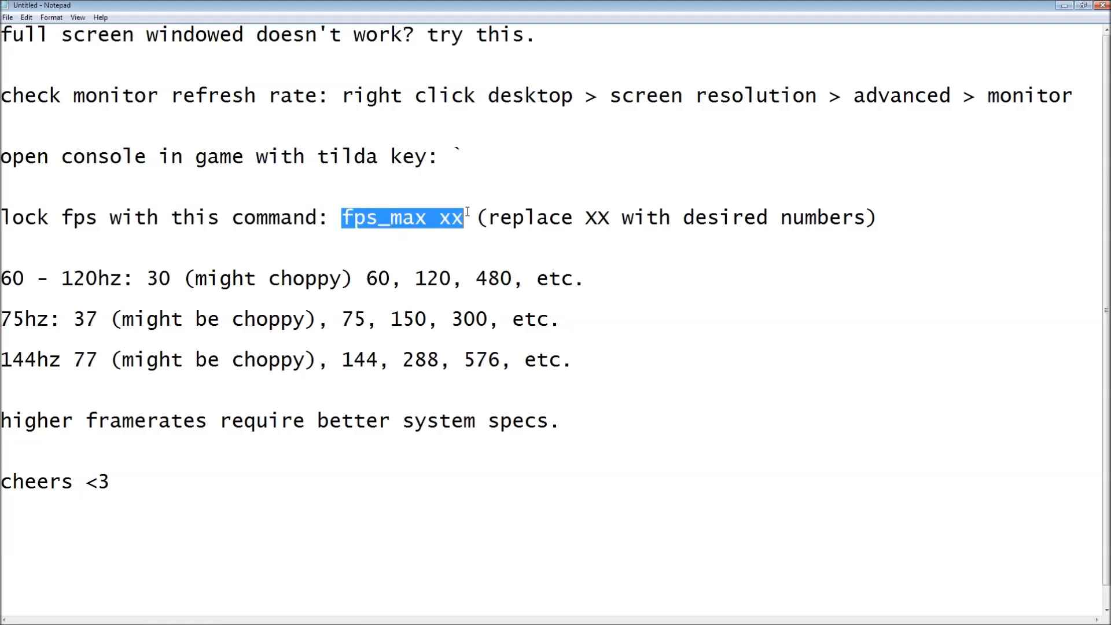
{"action": "left_click", "coordinate": [471, 217]}
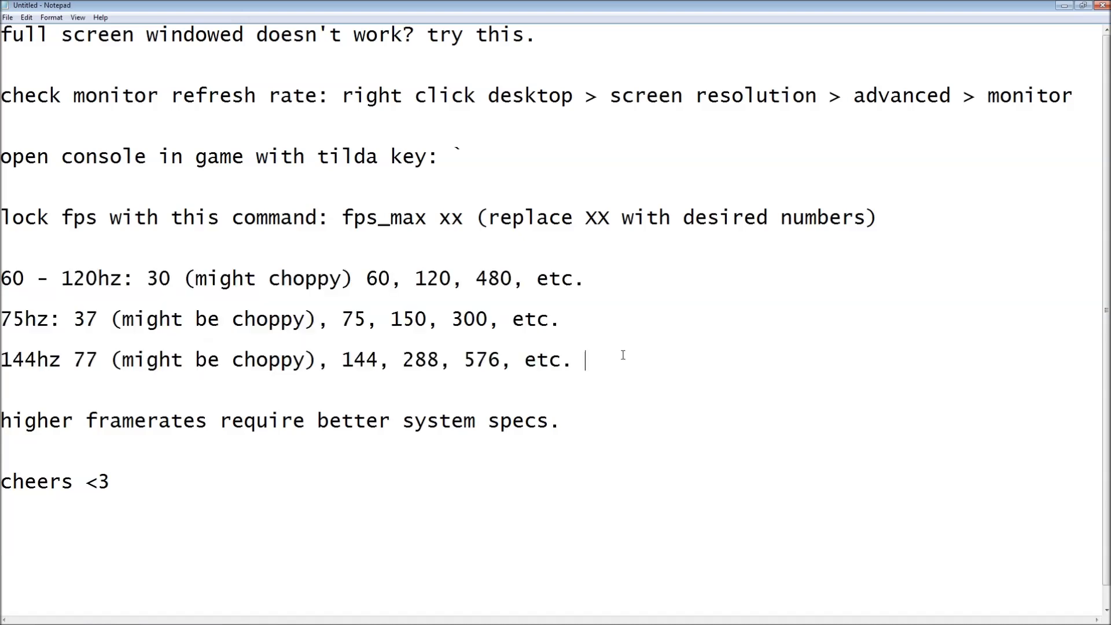
{"action": "mouse_move", "coordinate": [183, 305]}
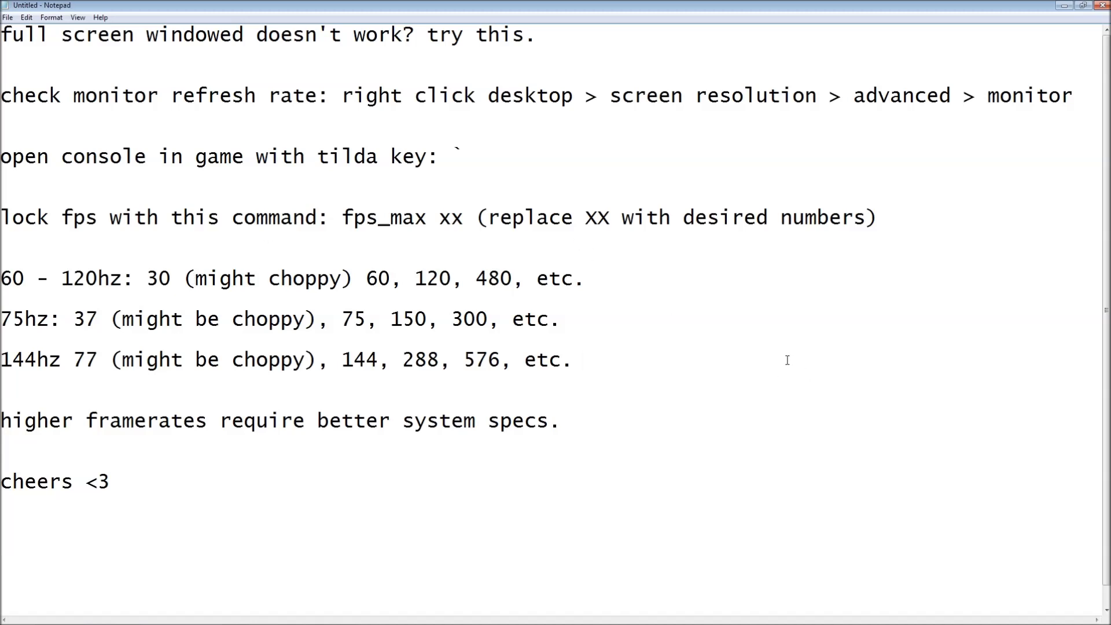
{"action": "mouse_move", "coordinate": [469, 312]}
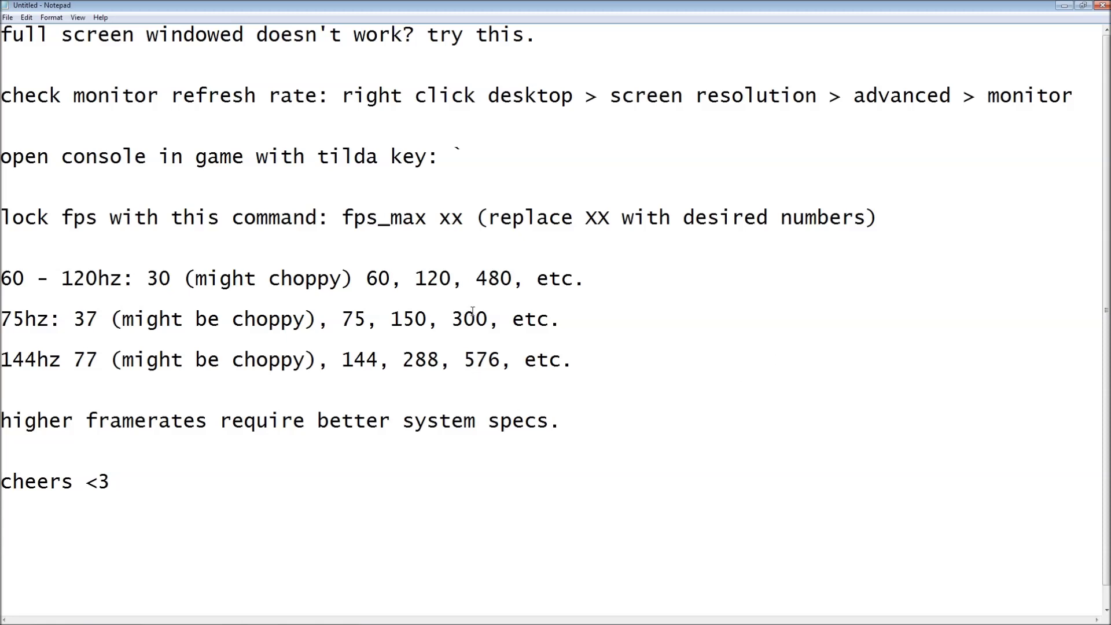
{"action": "mouse_move", "coordinate": [544, 243]}
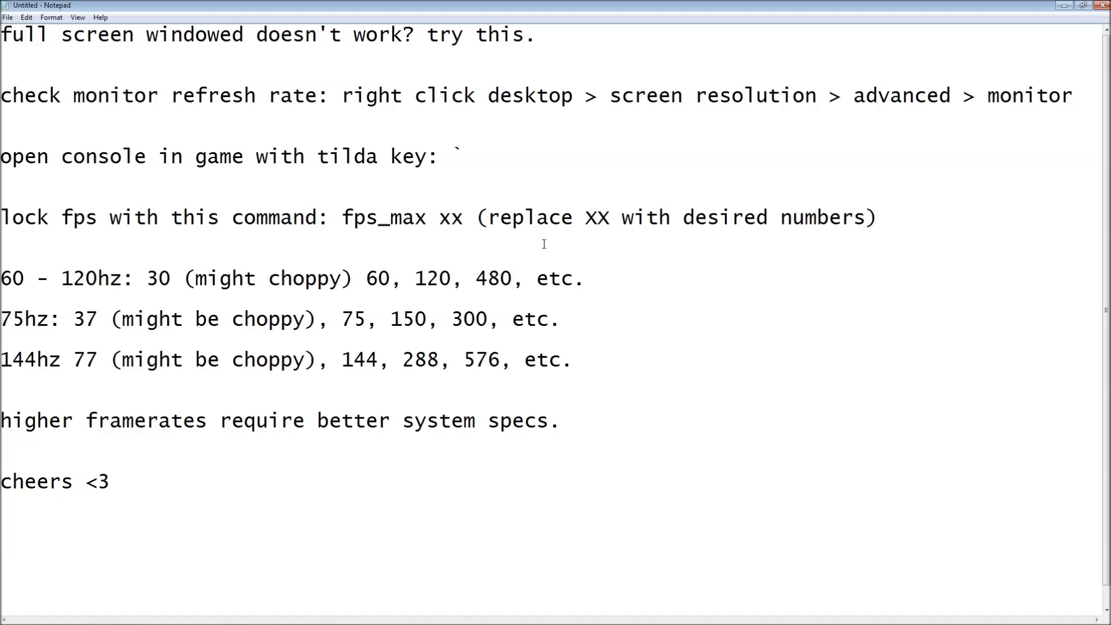